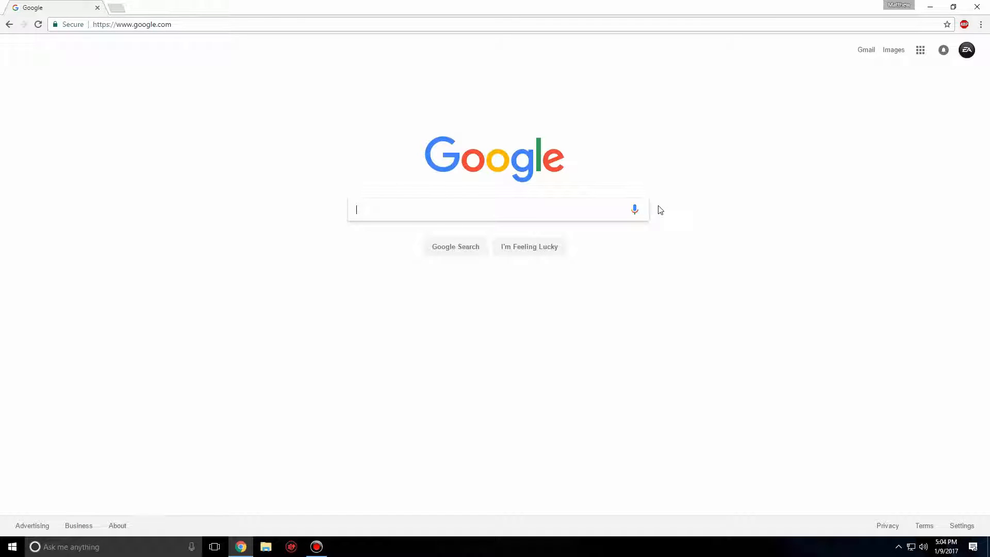
# Step: Search Google for 'MCEDIT'
pyautogui.write('MCEDIT')
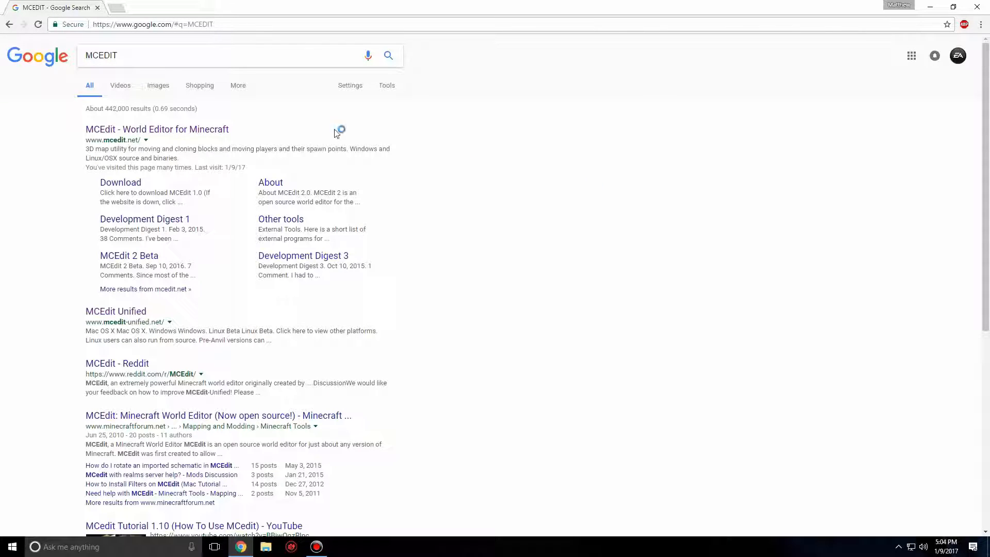
# Step: Open the MCEdit World Editor site, then its 'MCEdit 1.x (legacy codebase)' link
pyautogui.click(157, 129)
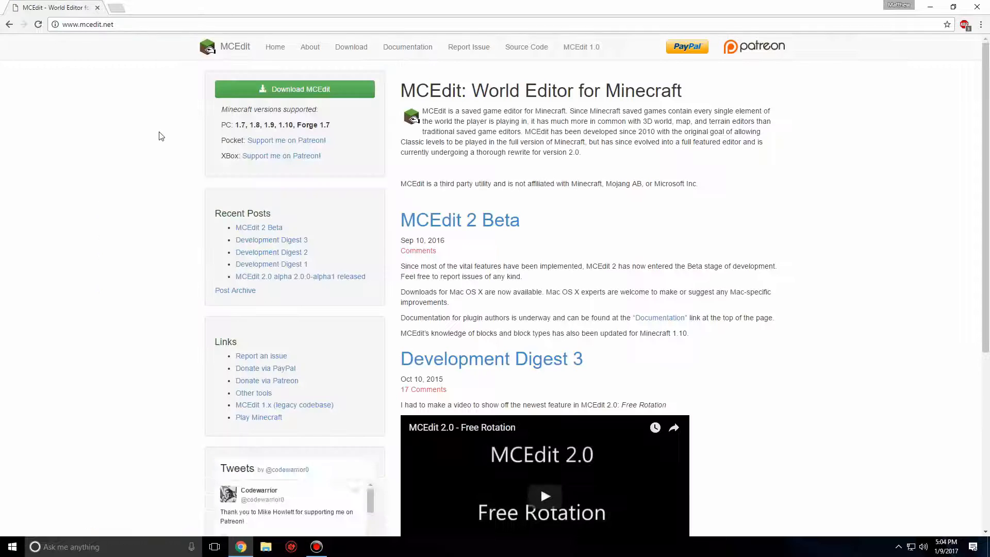
pyautogui.moveTo(310, 408)
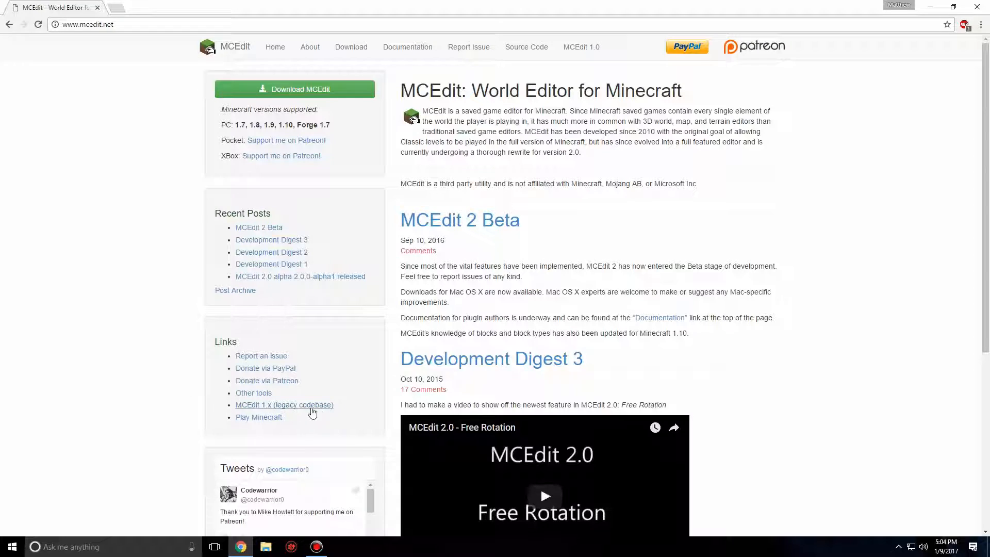
pyautogui.click(284, 405)
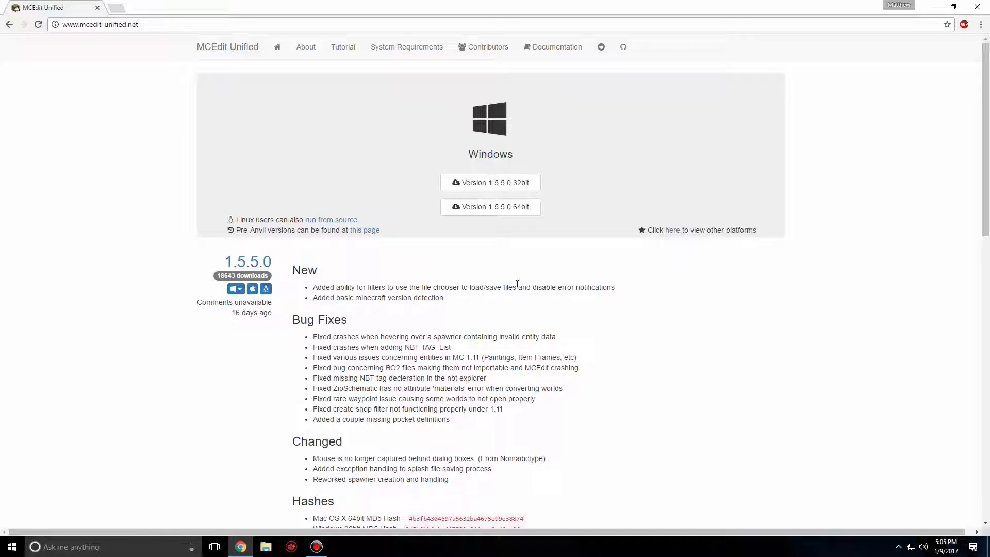
pyautogui.moveTo(539, 211)
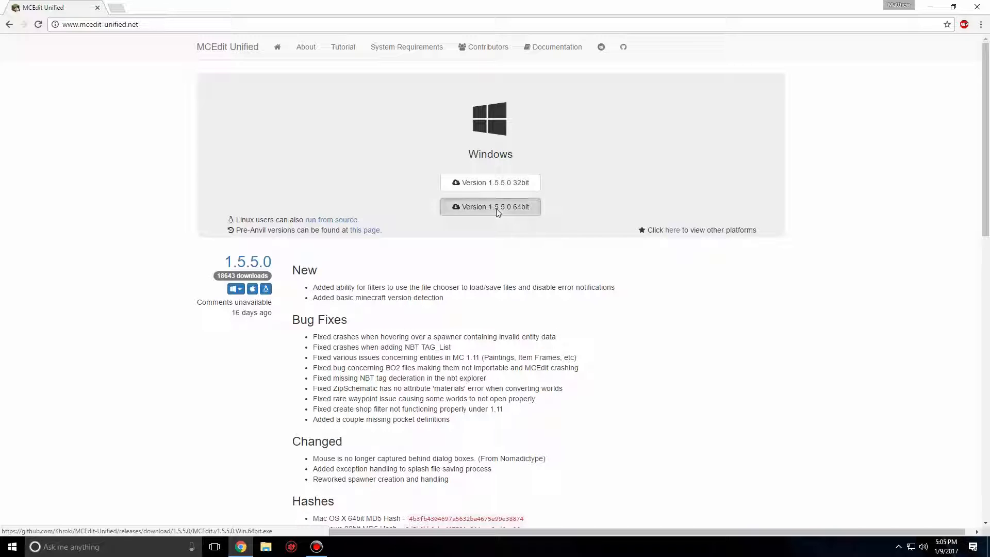
# Step: Download MCEdit 1.5.5.0 64-bit for Windows and open the installer
pyautogui.click(490, 206)
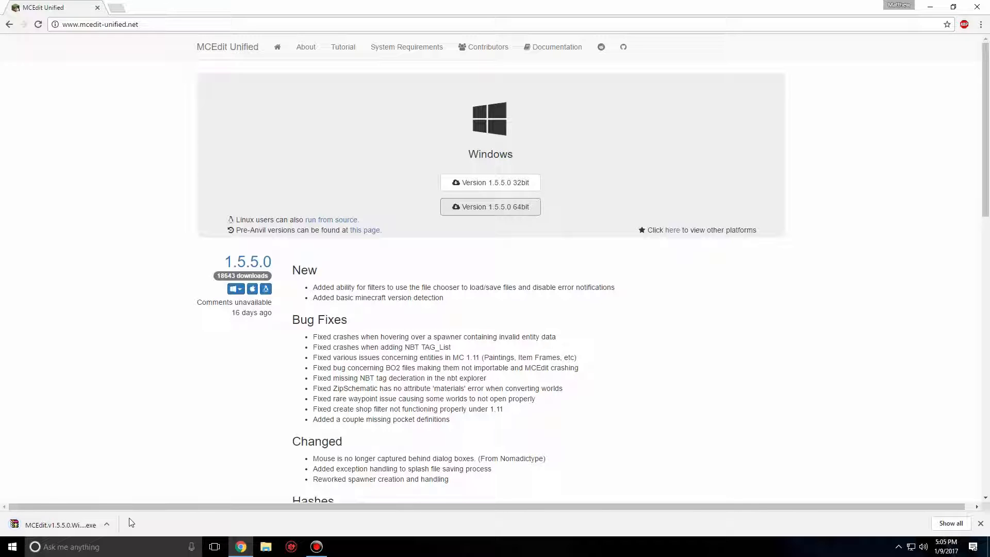
pyautogui.click(60, 525)
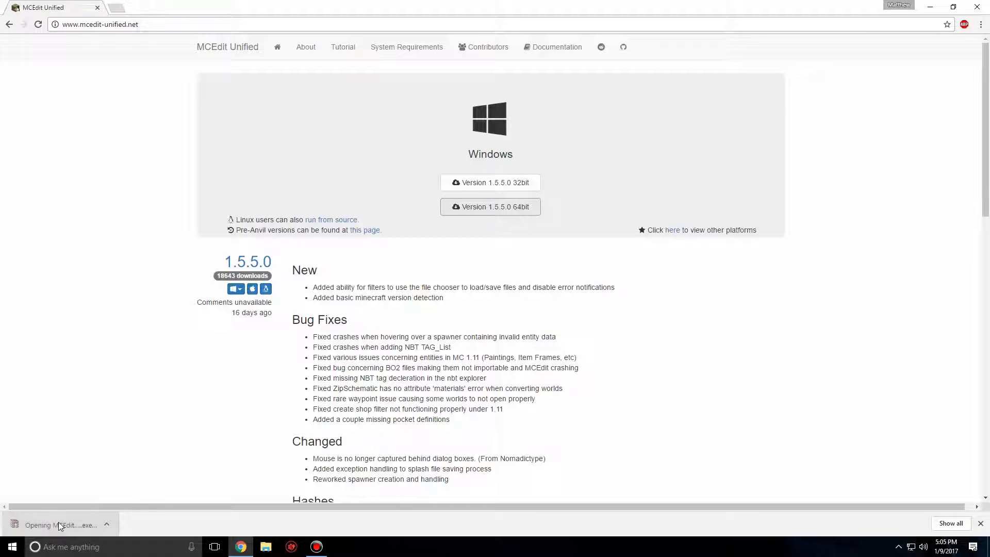
# Step: Extract the MCEdit self-extracting archive onto the desktop
pyautogui.click(61, 525)
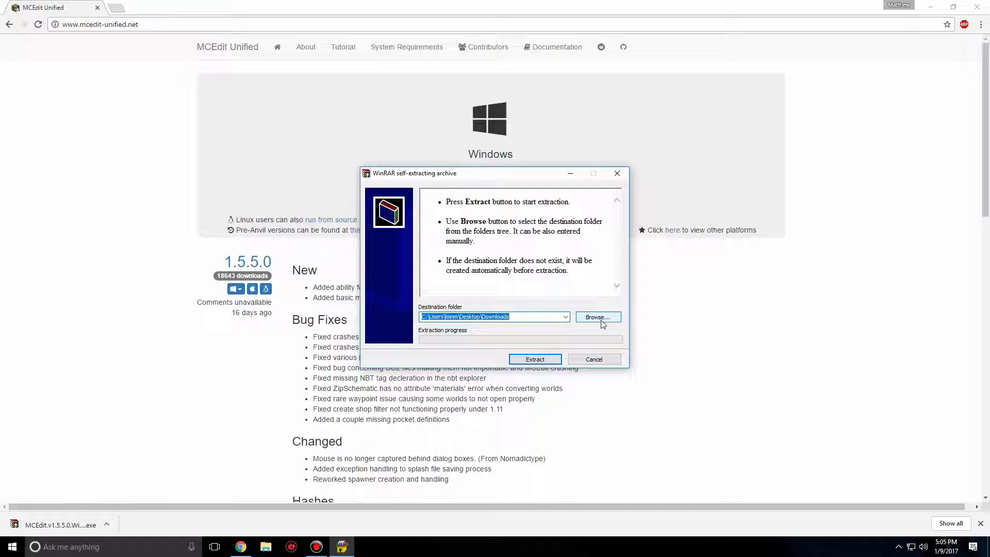
pyautogui.moveTo(603, 324)
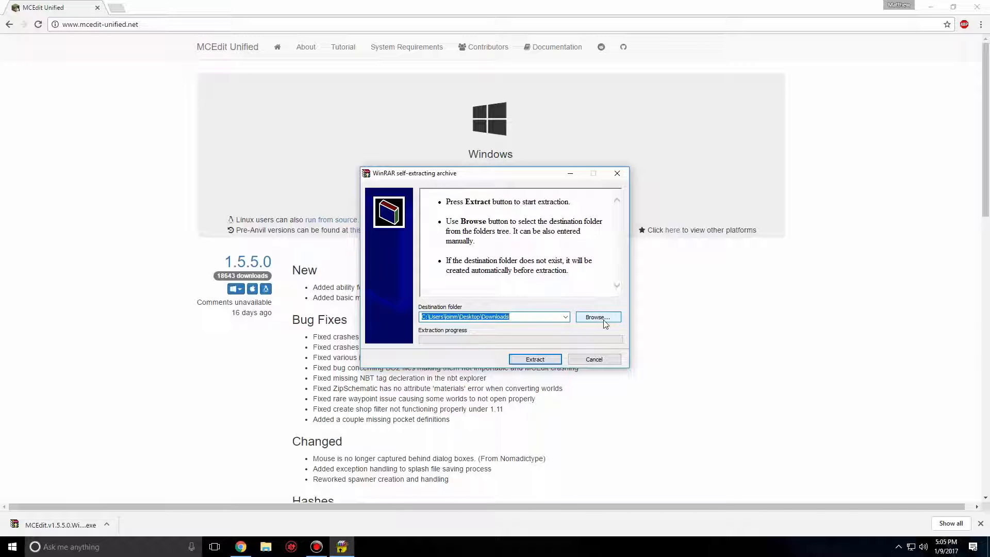
pyautogui.click(597, 317)
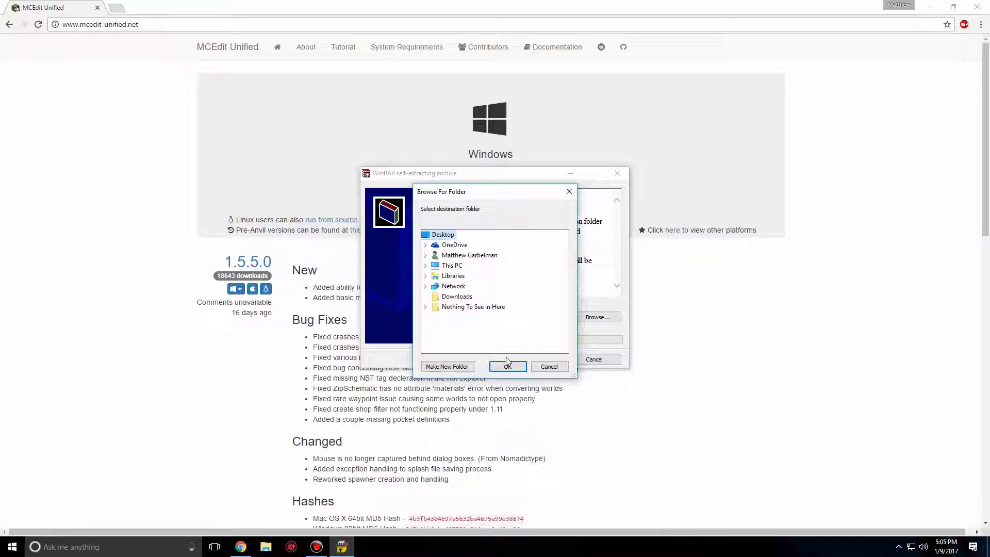
pyautogui.click(507, 366)
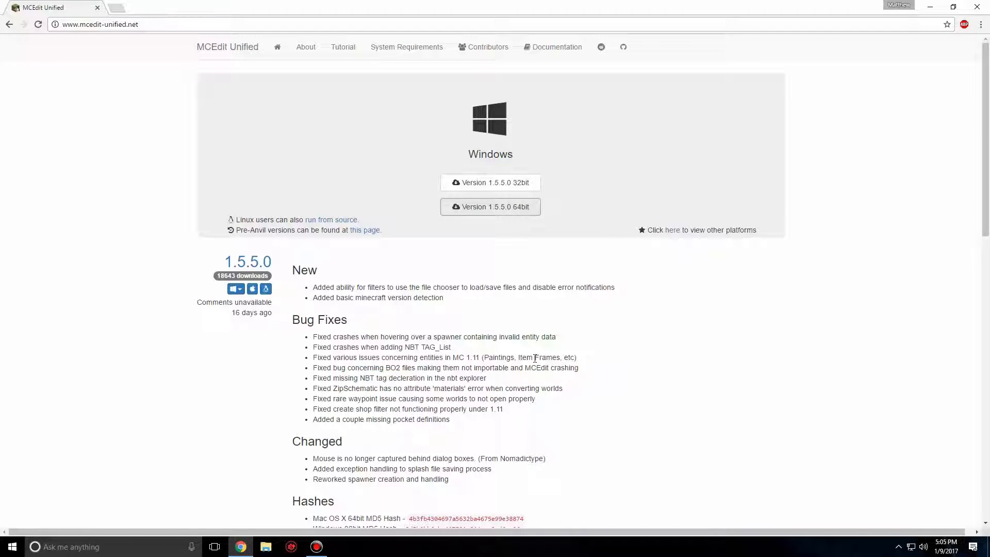
pyautogui.moveTo(805, 367)
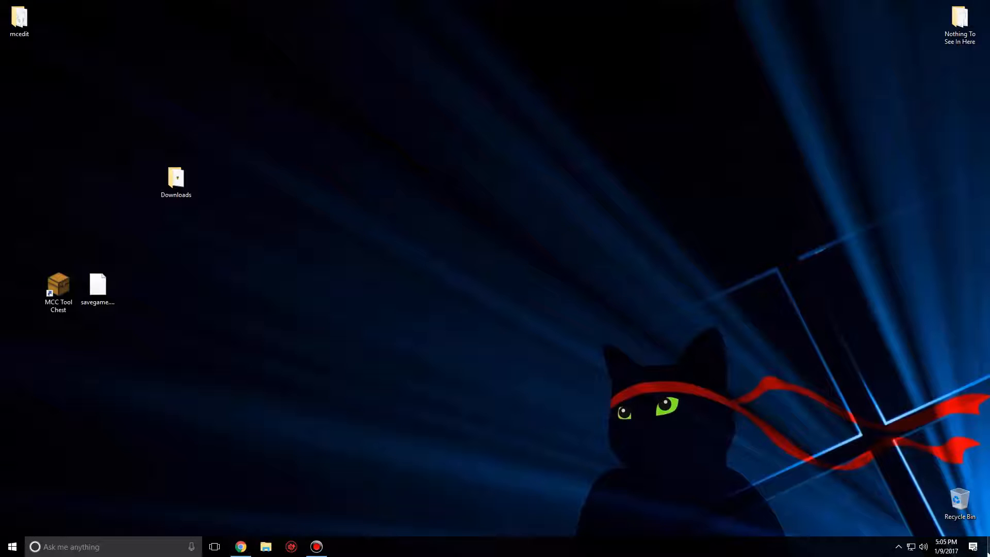
# Step: Move the mcedit folder beside the savegame file and bring up the browser
pyautogui.click(20, 22)
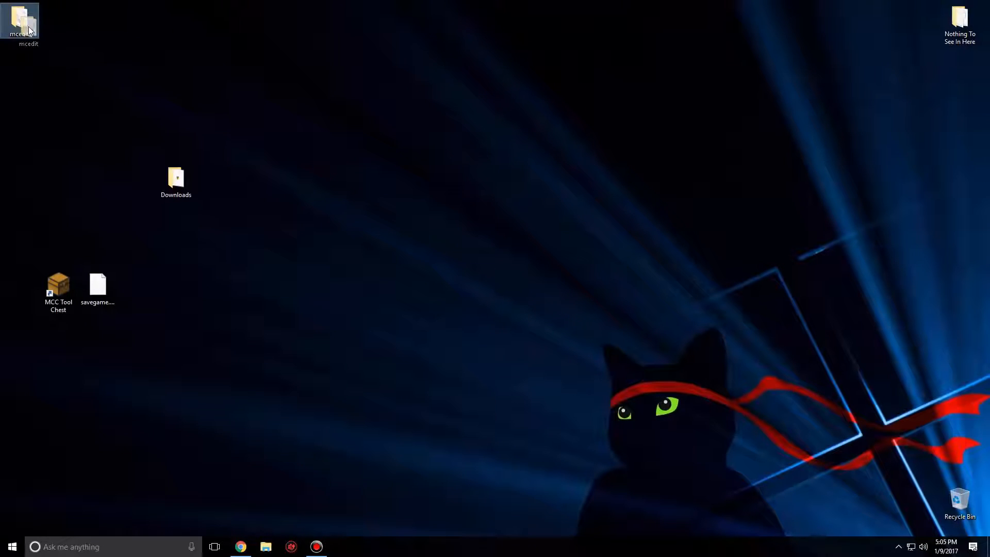
pyautogui.moveTo(22, 22); pyautogui.dragTo(176, 289)
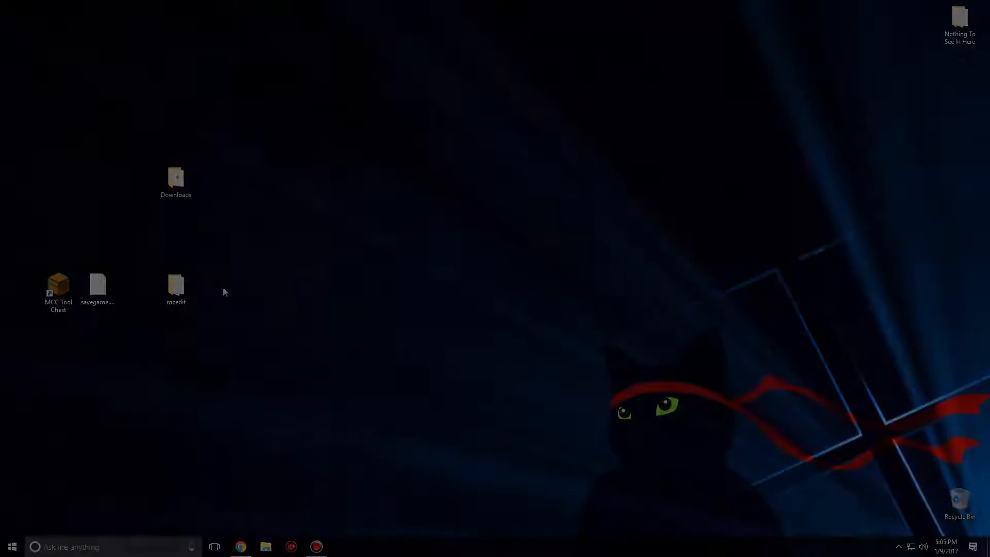
pyautogui.click(240, 547)
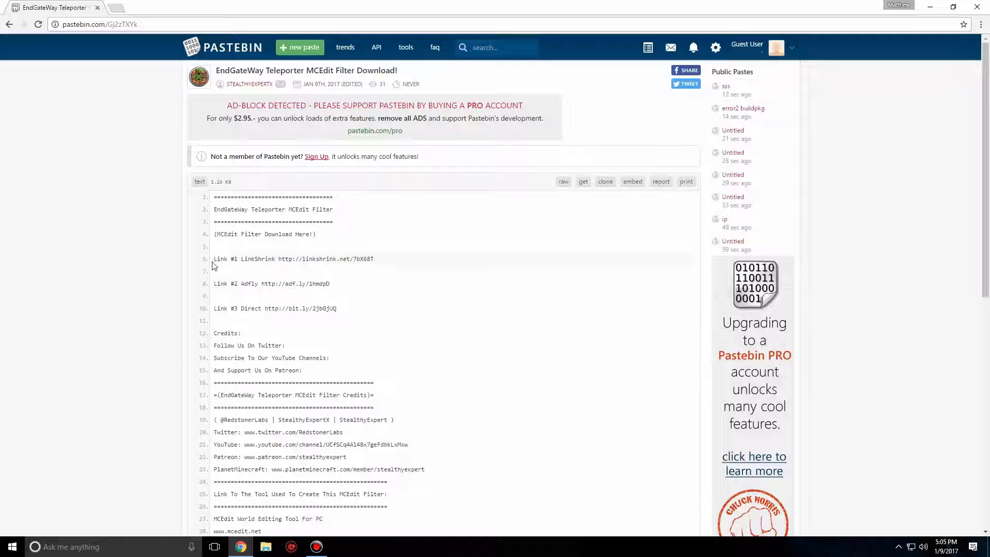
pyautogui.moveTo(214, 308); pyautogui.dragTo(303, 308)
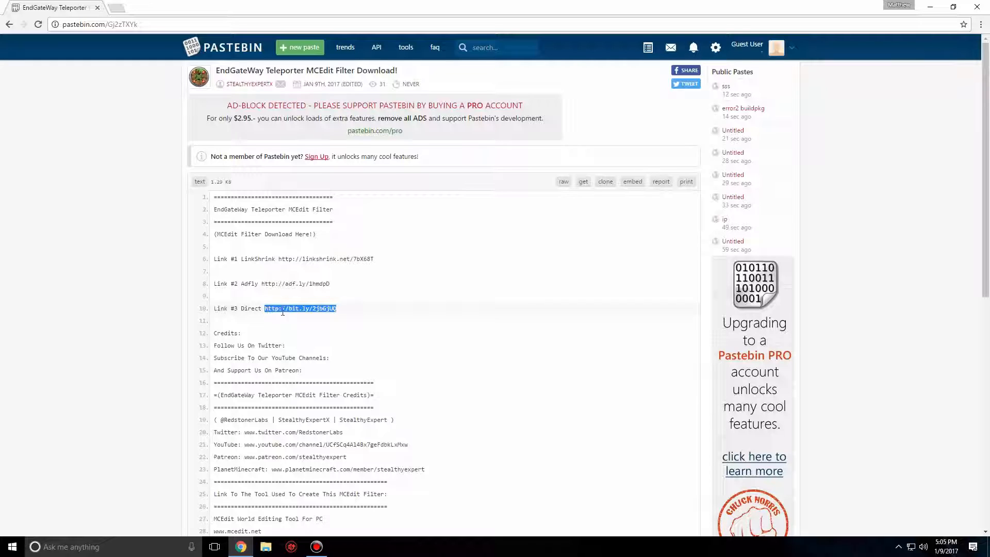
pyautogui.rightClick(301, 309)
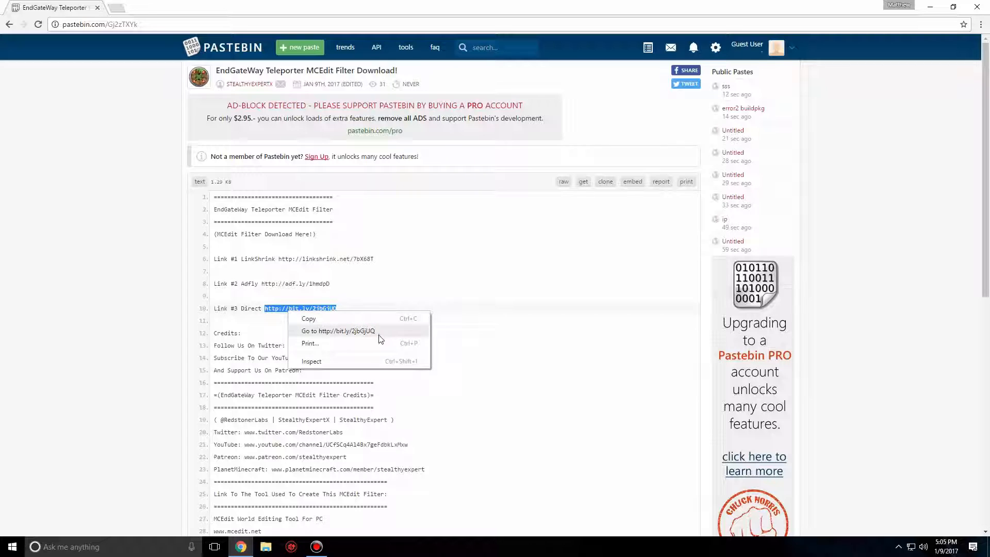
pyautogui.click(338, 331)
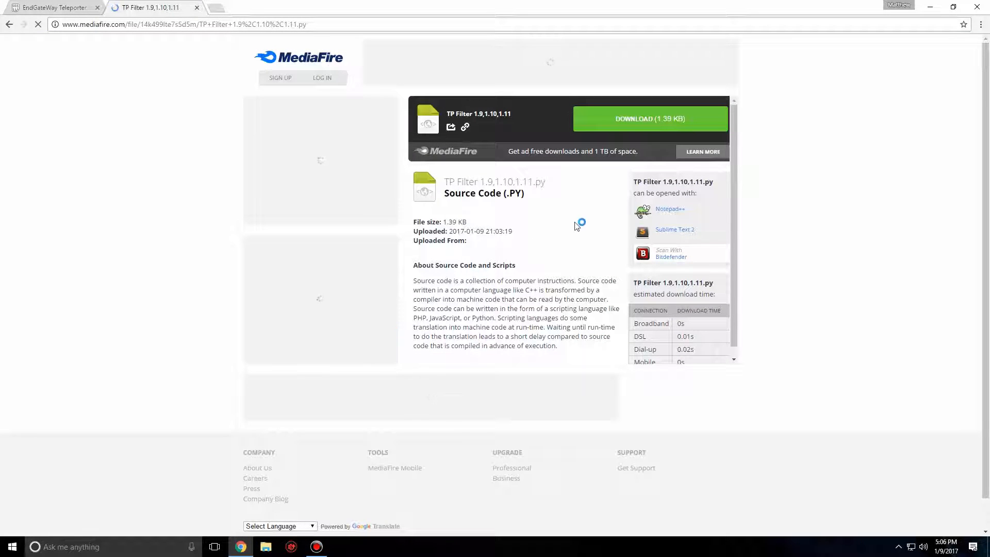
# Step: Download 'TP Filter 1.9,1.10,1.11.py' (1.39 KB) from MediaFire
pyautogui.click(649, 118)
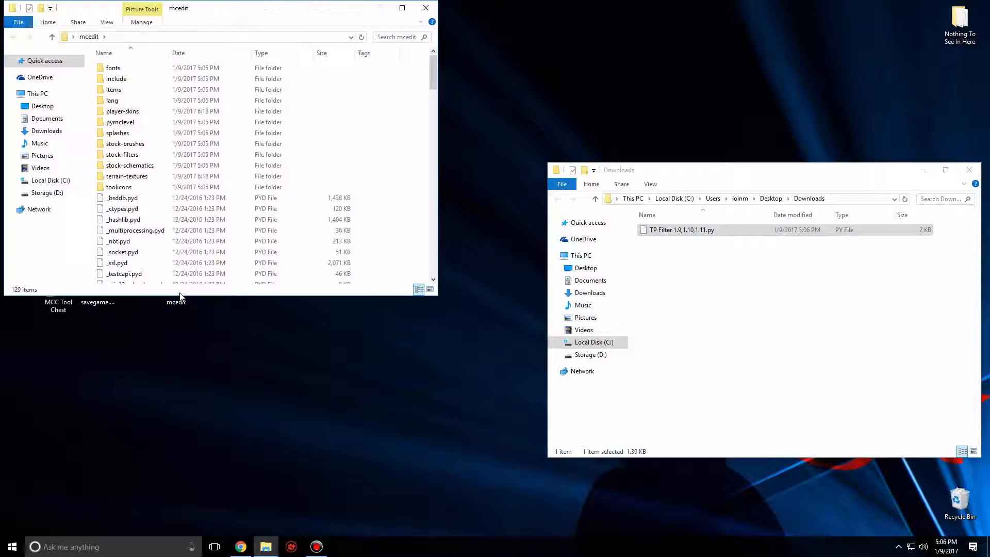
# Step: Put 'TP Filter 1.9,1.10,1.11.py' into mcedit\stock-filters and launch mcedit.exe
pyautogui.doubleClick(122, 154)
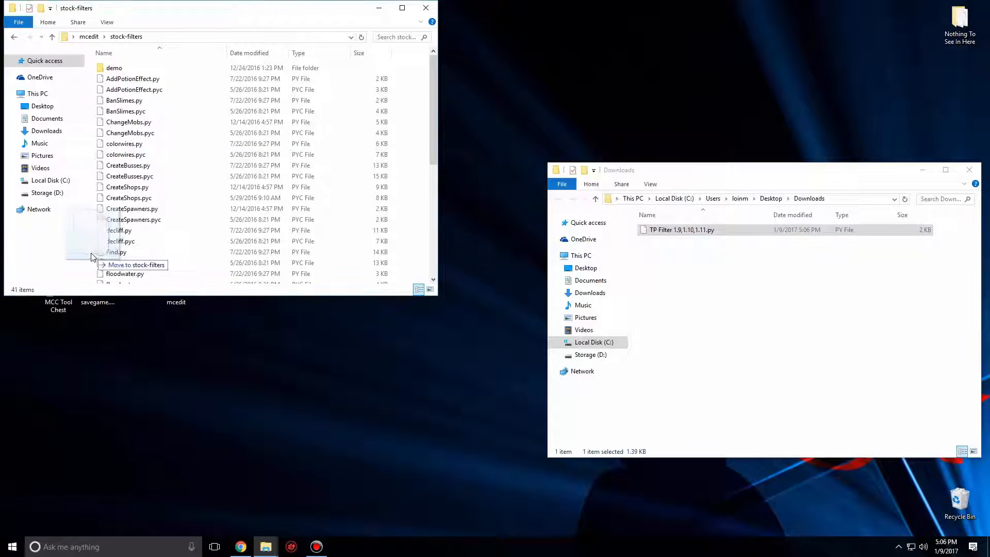
pyautogui.moveTo(682, 229); pyautogui.dragTo(136, 264)
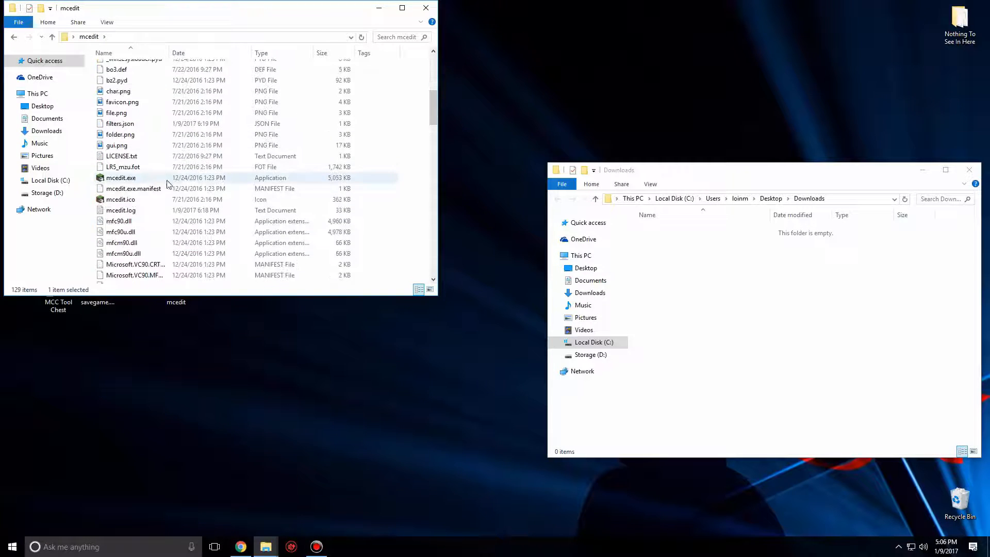
pyautogui.doubleClick(120, 177)
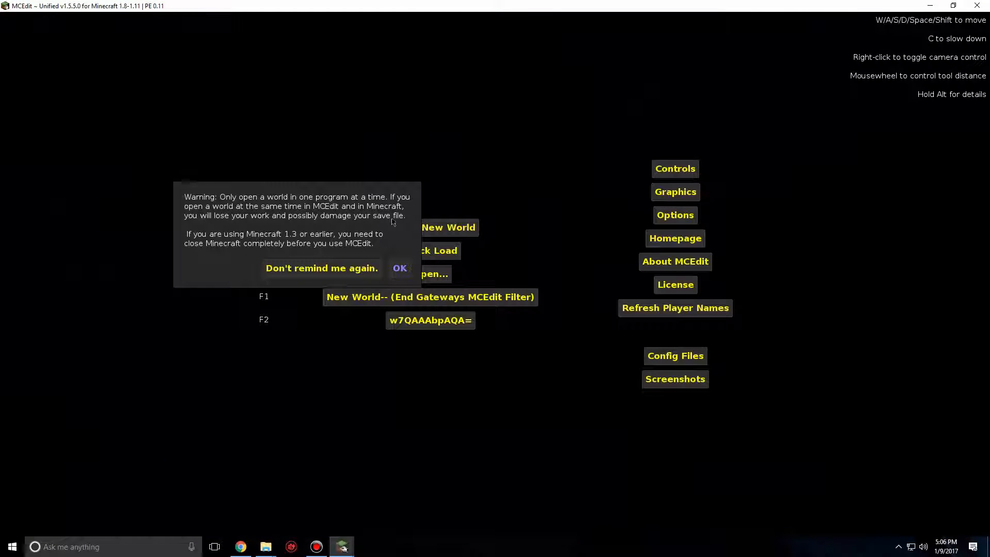
# Step: Dismiss the warning and Quick Load the End Gateways MCEdit Filter world
pyautogui.click(400, 267)
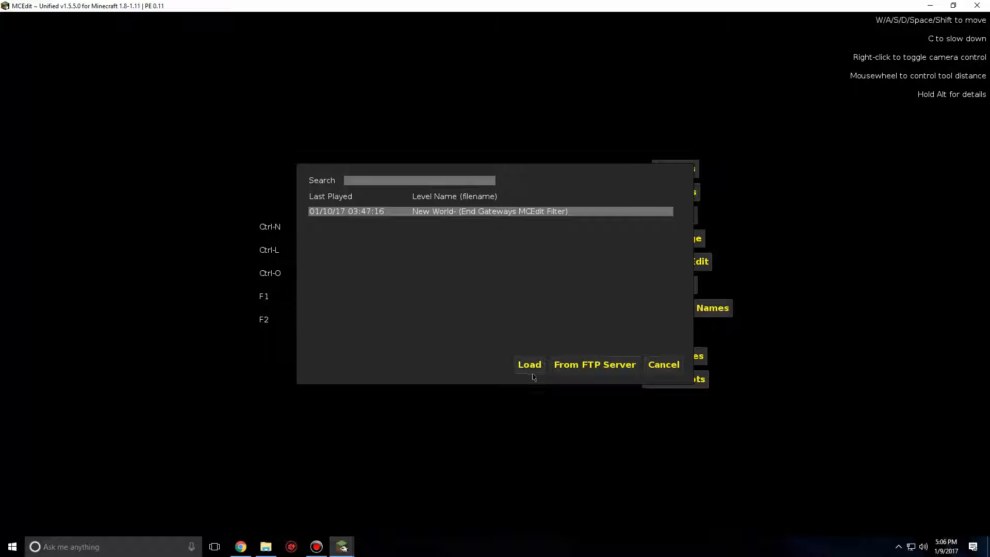
pyautogui.click(529, 364)
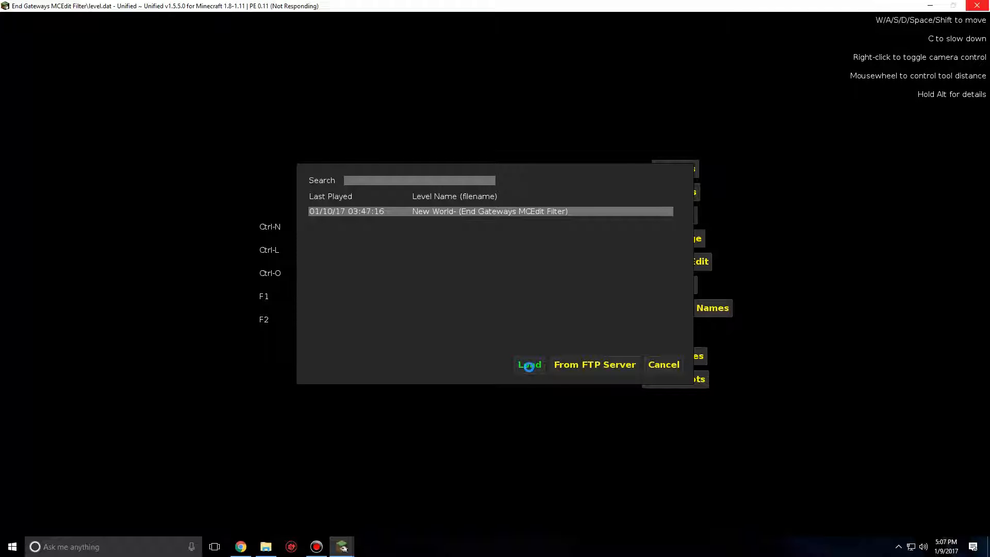
pyautogui.click(529, 365)
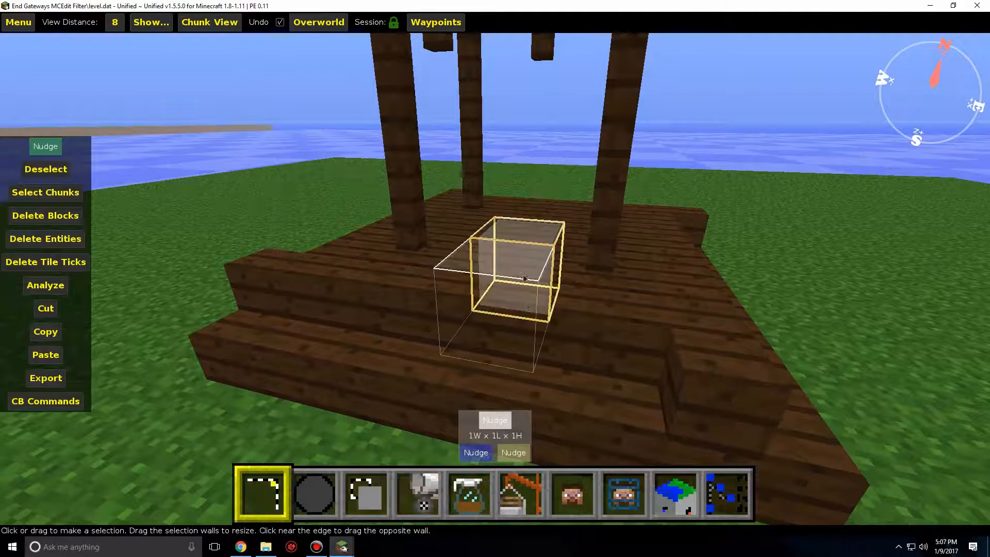
pyautogui.moveTo(495, 420)
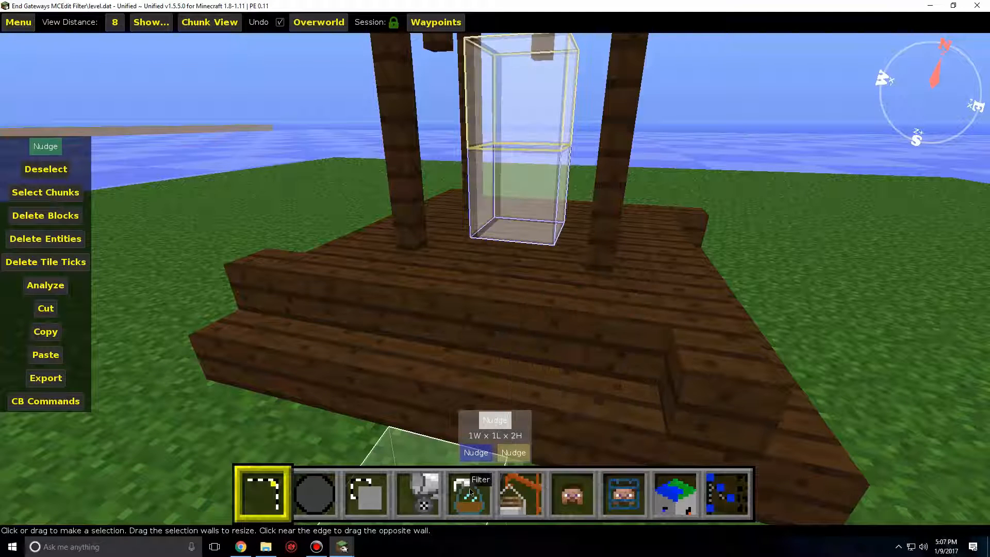
# Step: Switch to the Filter tool for the 1W x 1L x 2H selection
pyautogui.click(468, 495)
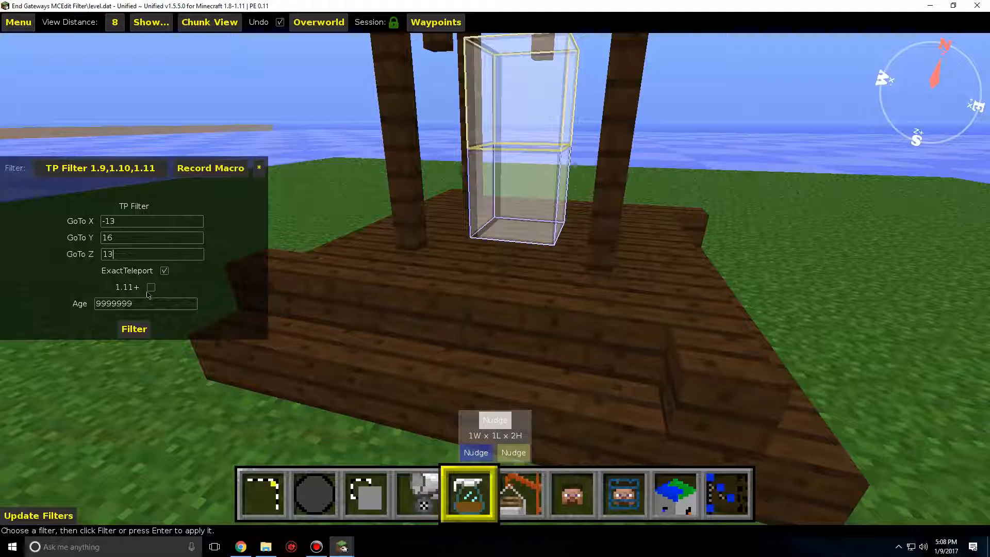
# Step: Switch off the TP Filter's 1.11+ option
pyautogui.click(134, 329)
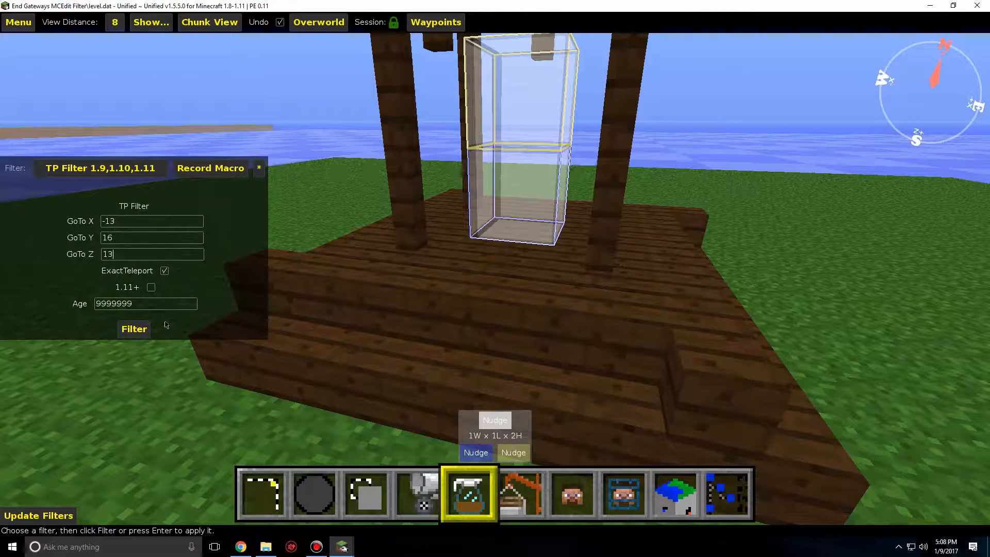
# Step: Apply the TP Filter to the two-block selection, then save the world from Menu
pyautogui.click(133, 329)
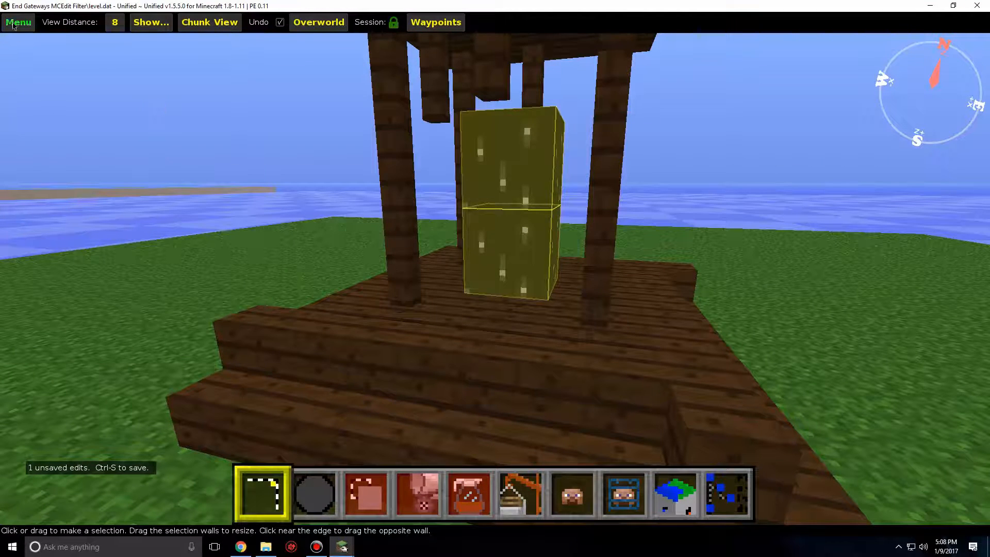
pyautogui.click(17, 22)
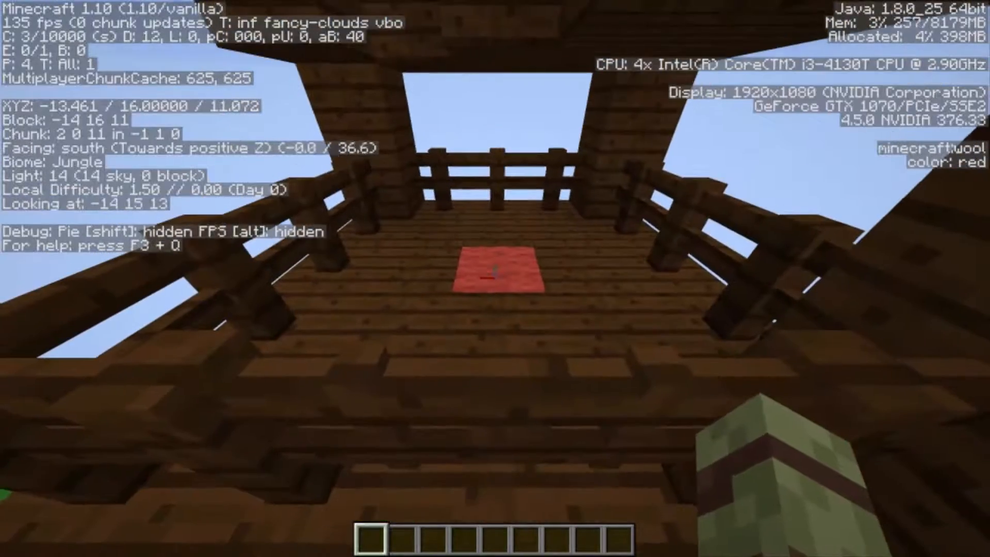
pyautogui.moveTo(495, 278)
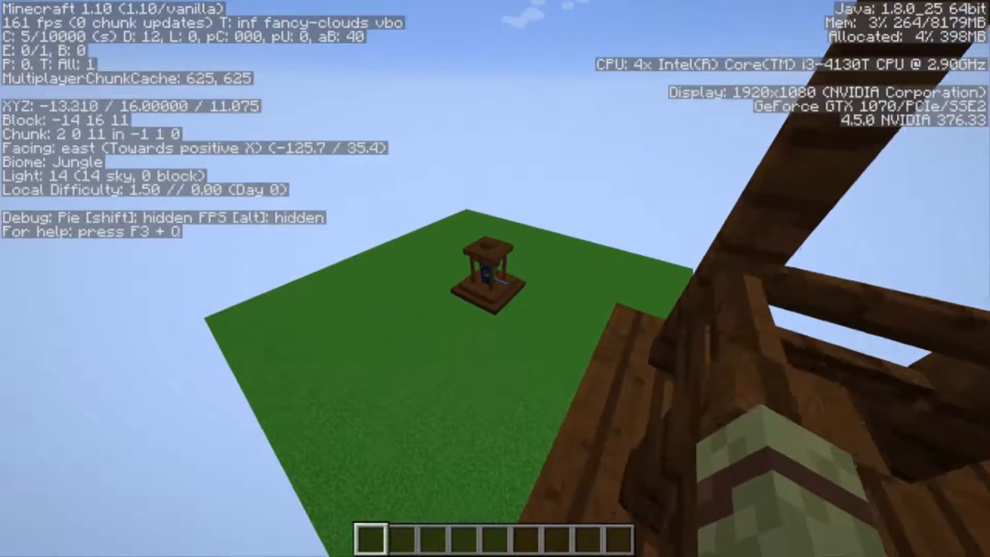